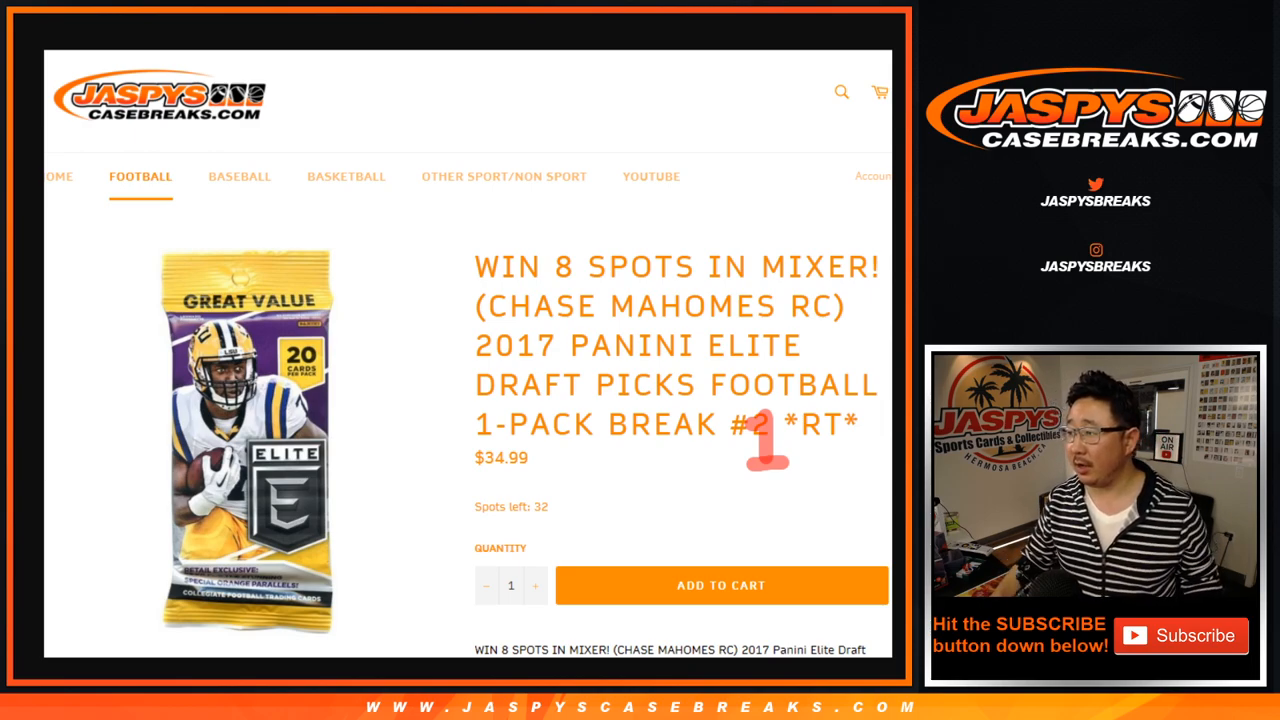
pyautogui.moveTo(800, 462)
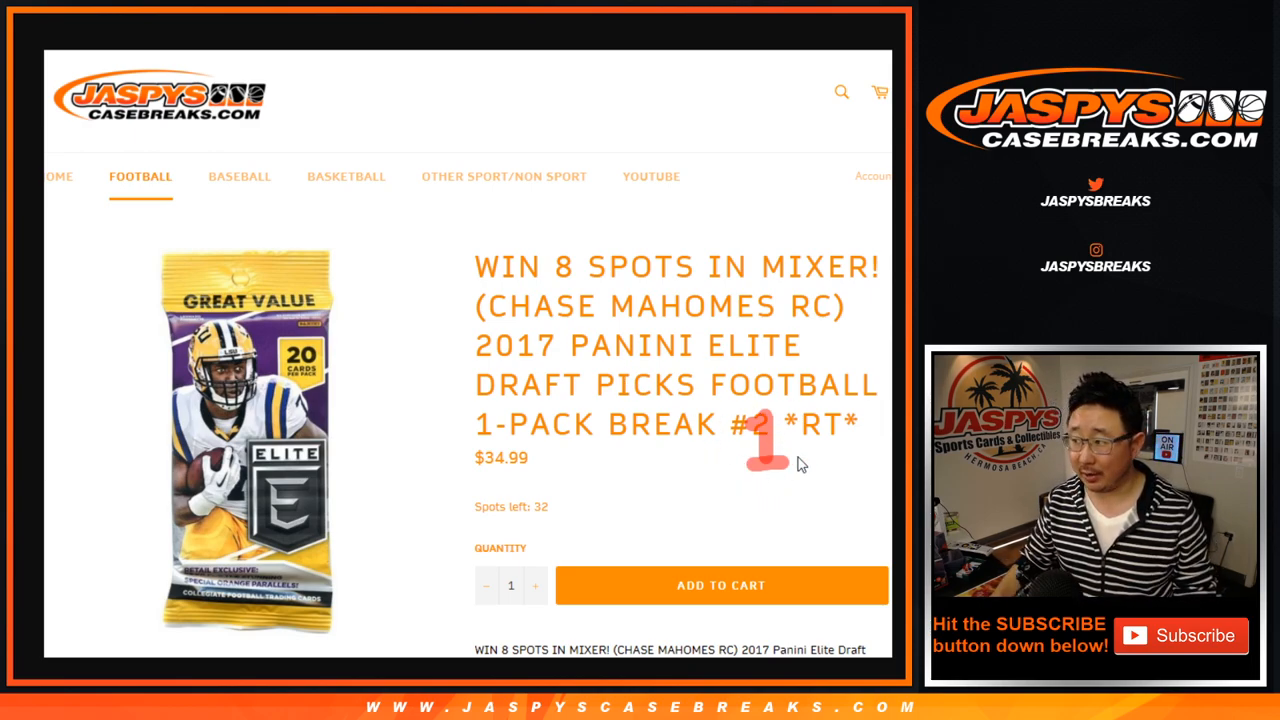
pyautogui.moveTo(684, 350)
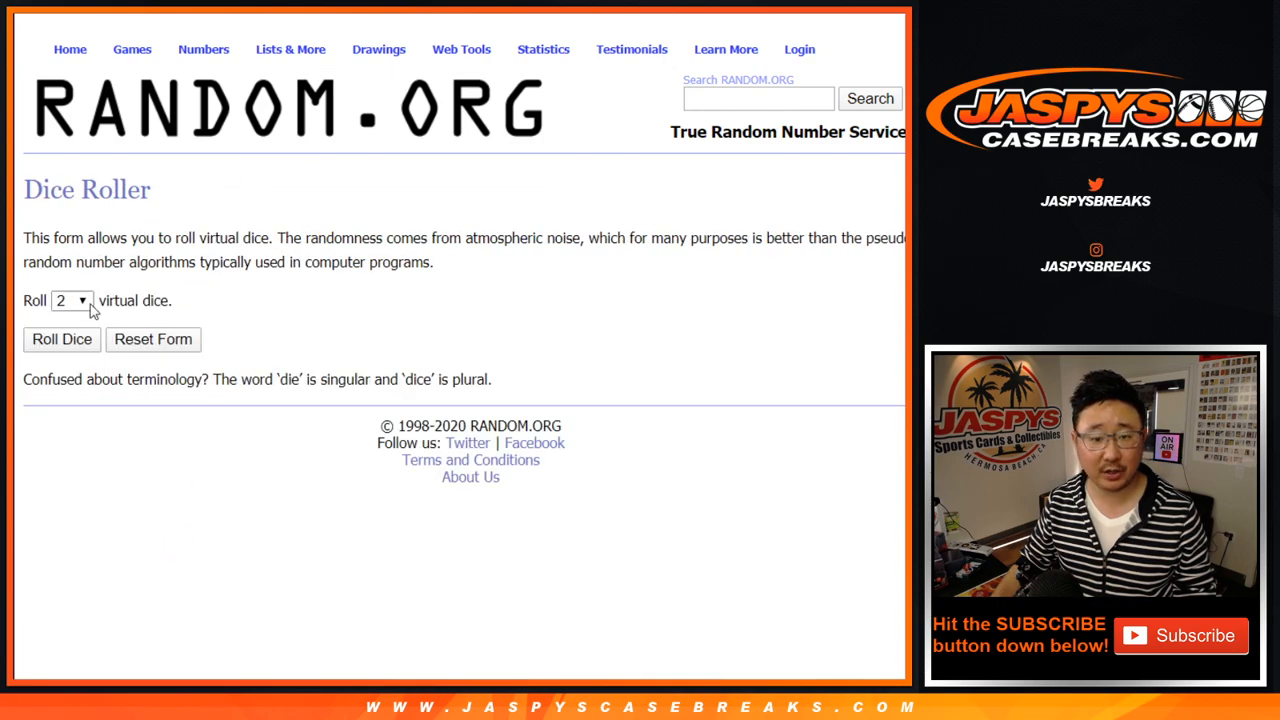
# Roll the two virtual dice on the Dice Roller page
pyautogui.click(60, 340)
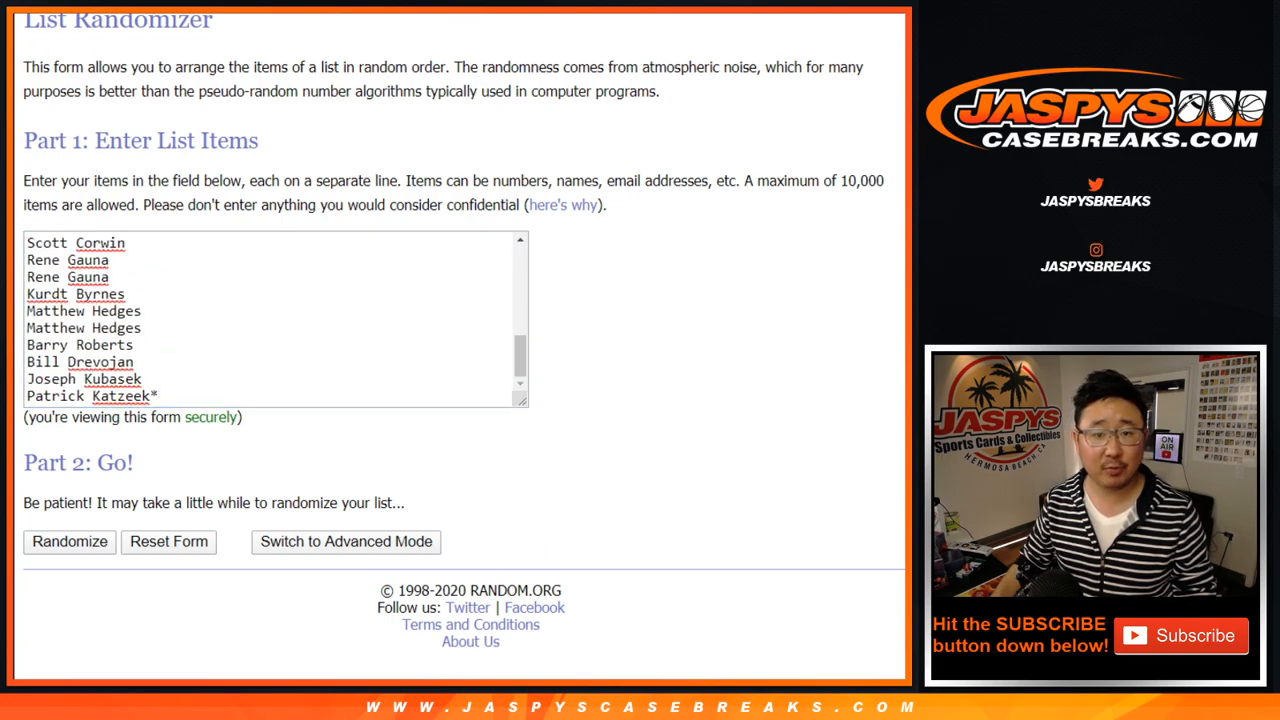
pyautogui.moveTo(310, 448)
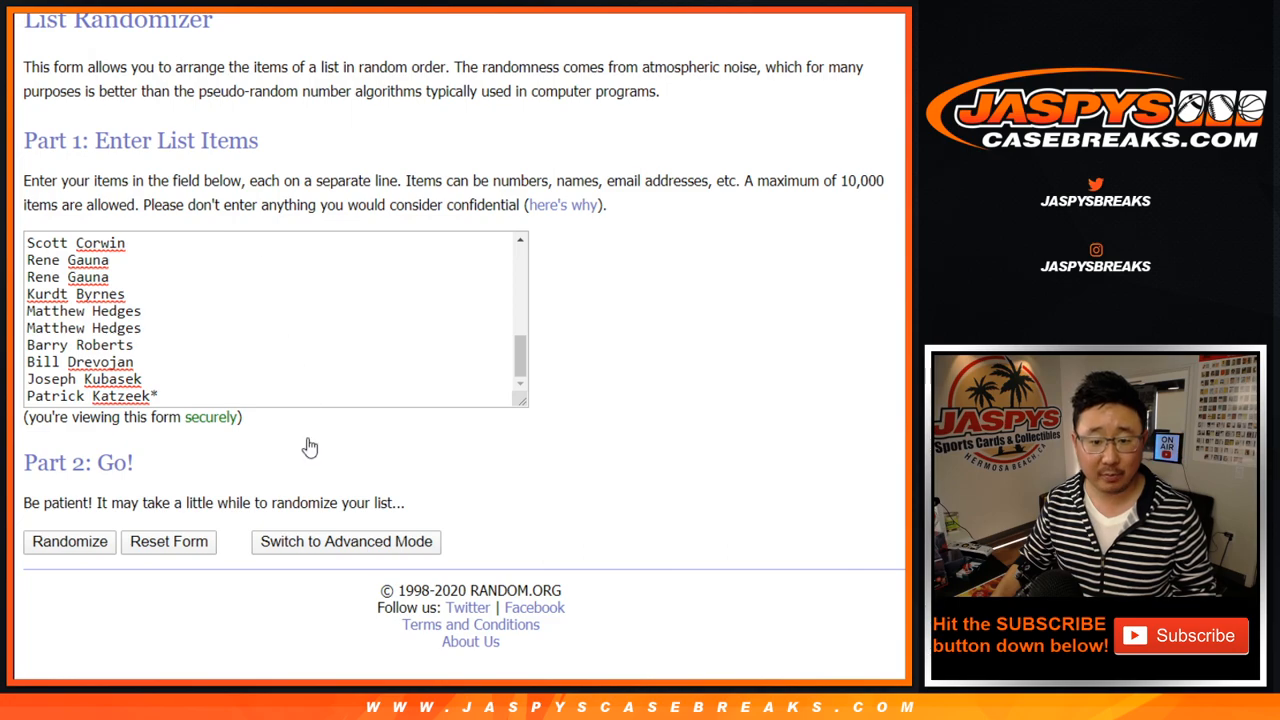
pyautogui.moveTo(308, 376)
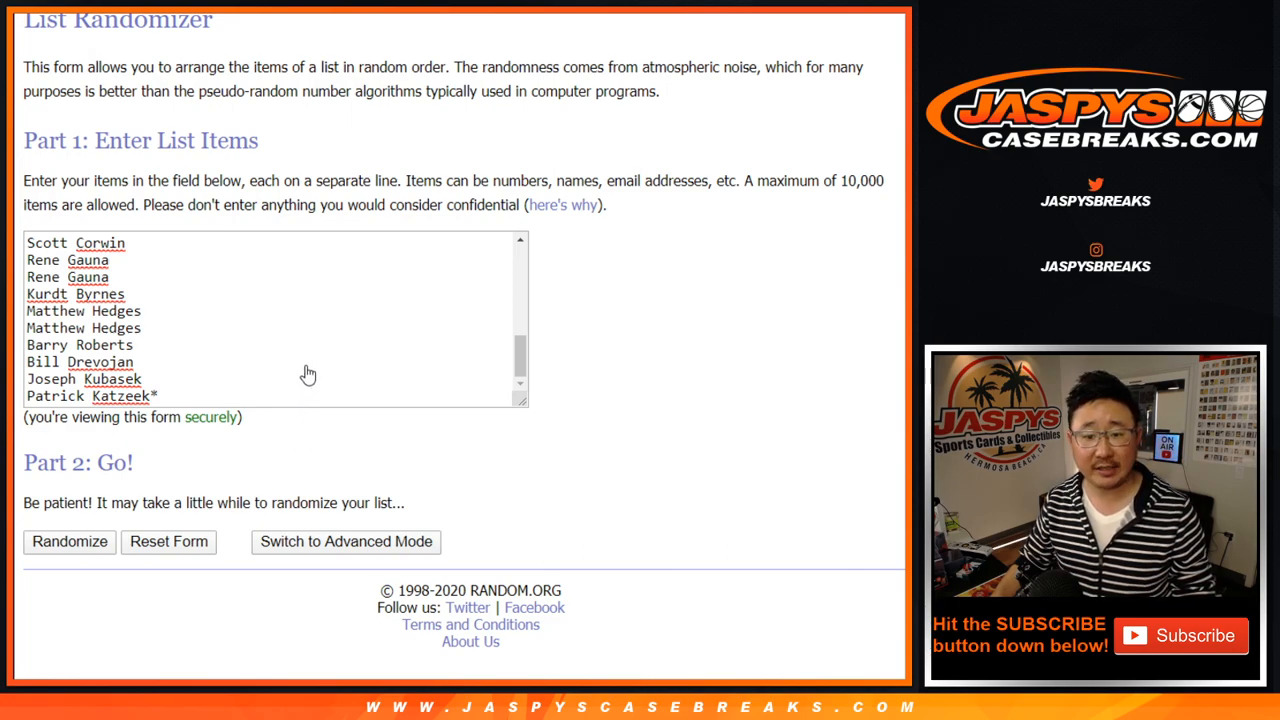
pyautogui.moveTo(348, 356)
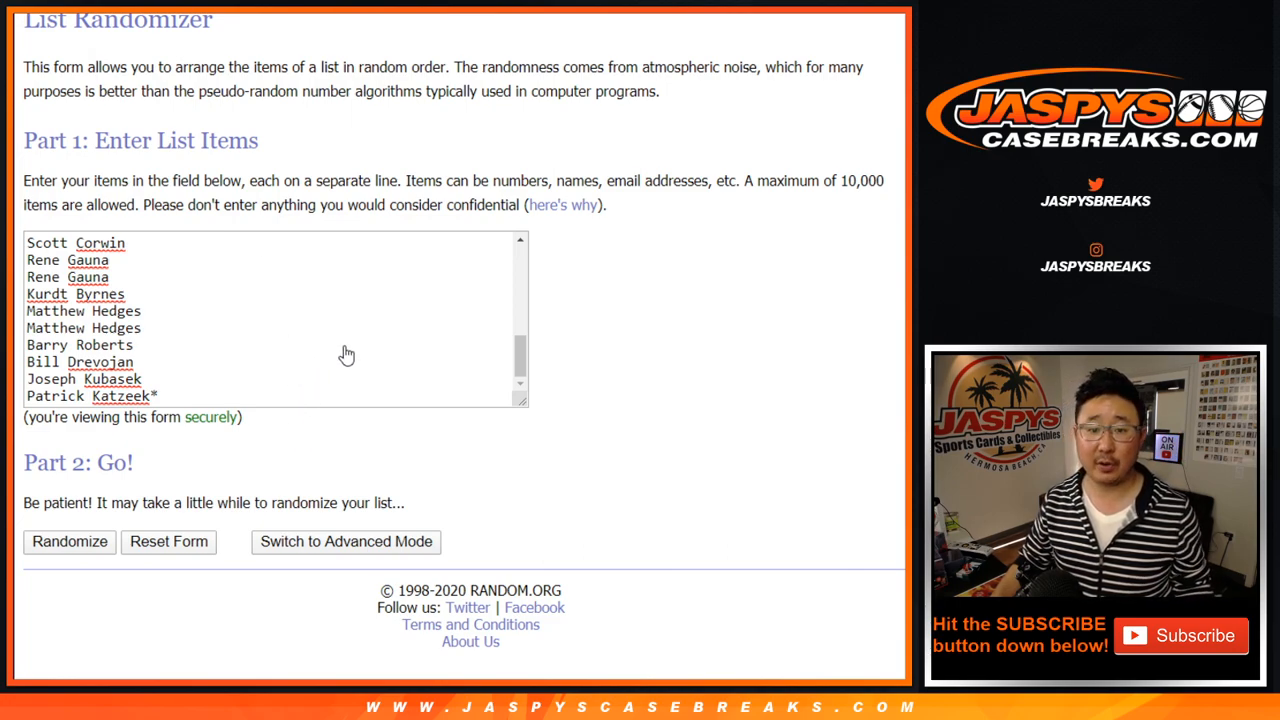
pyautogui.moveTo(384, 68)
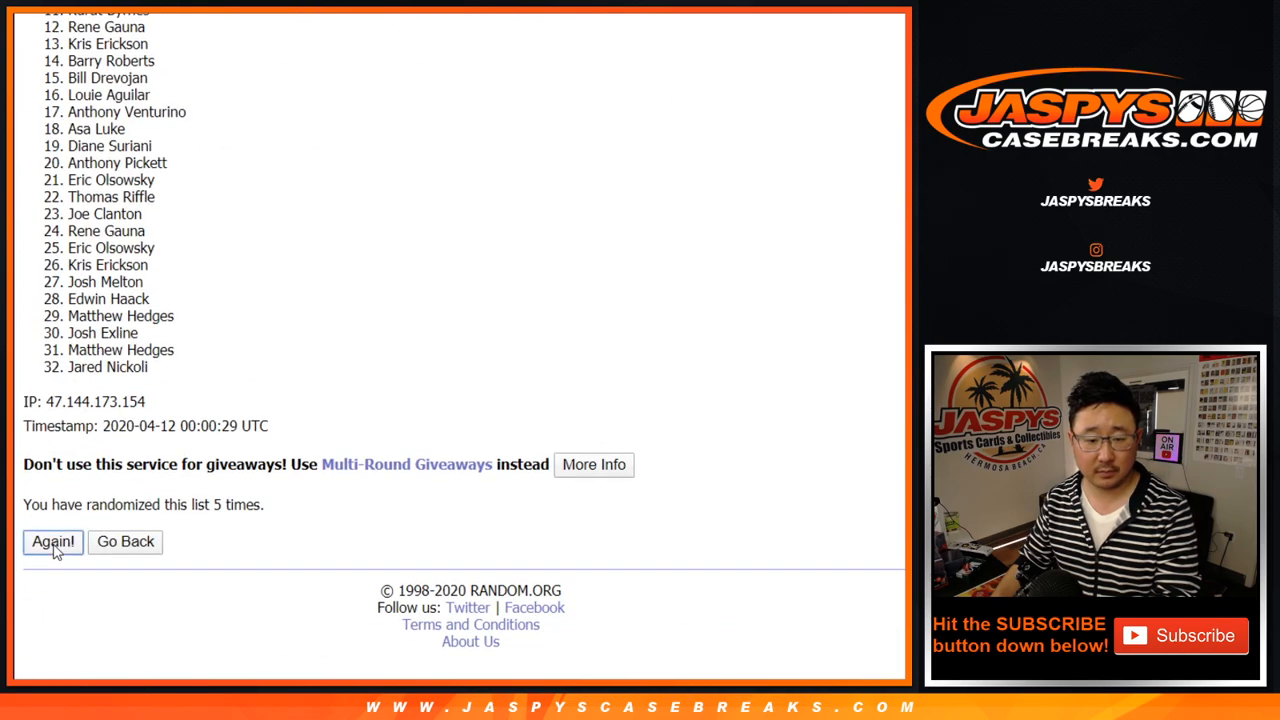
# Shuffle the 32 participant names again twice with the Again button
pyautogui.click(52, 540)
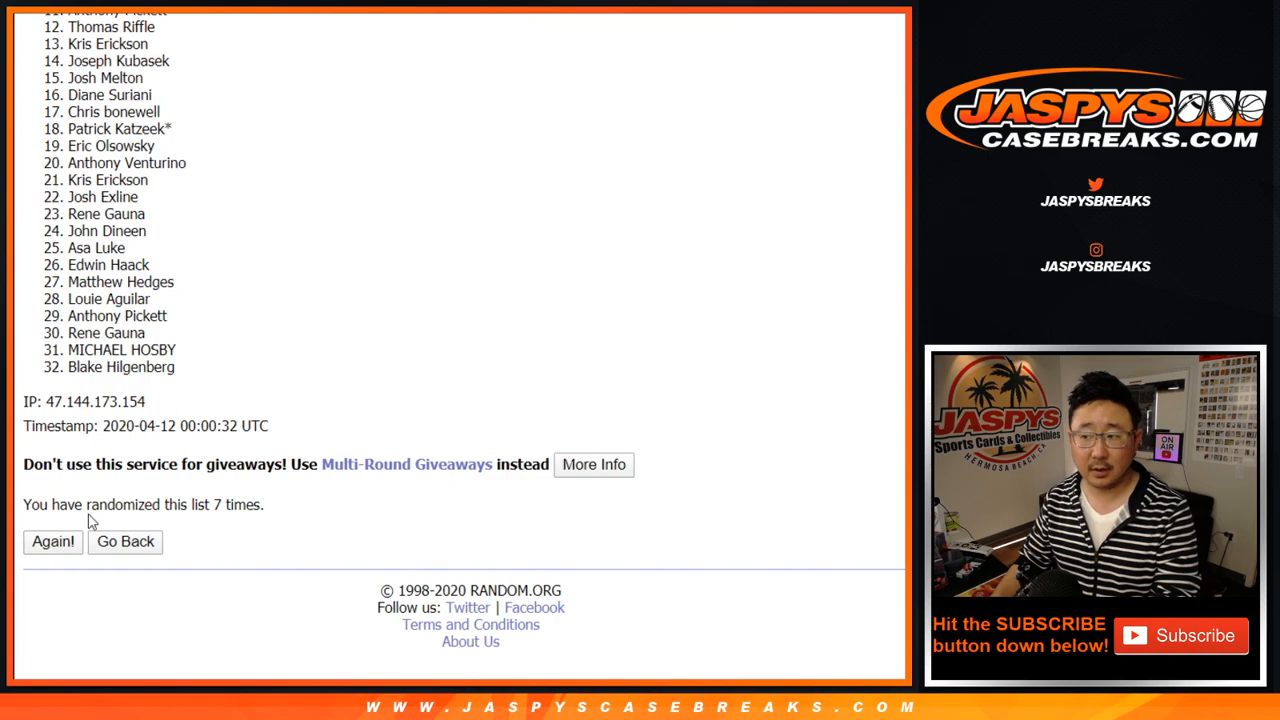
pyautogui.click(52, 540)
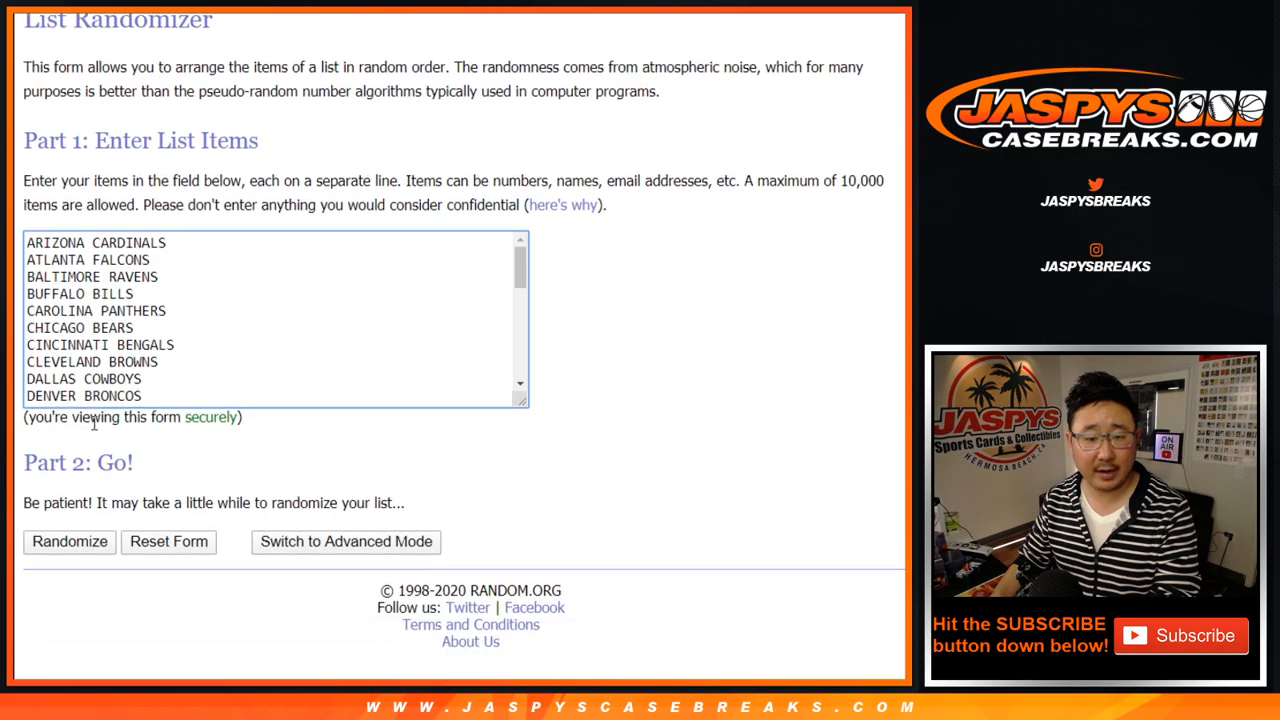
# Randomize the 32 NFL team names, then reshuffle them four more times
pyautogui.click(68, 540)
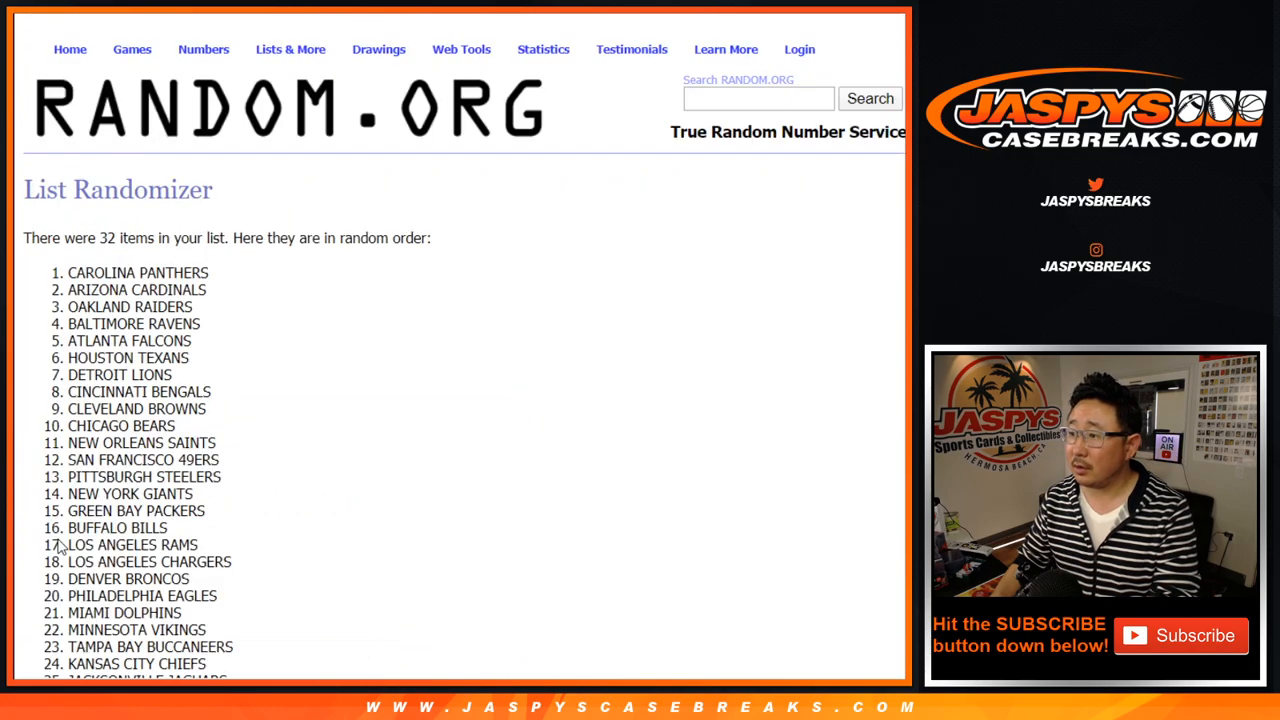
pyautogui.click(52, 540)
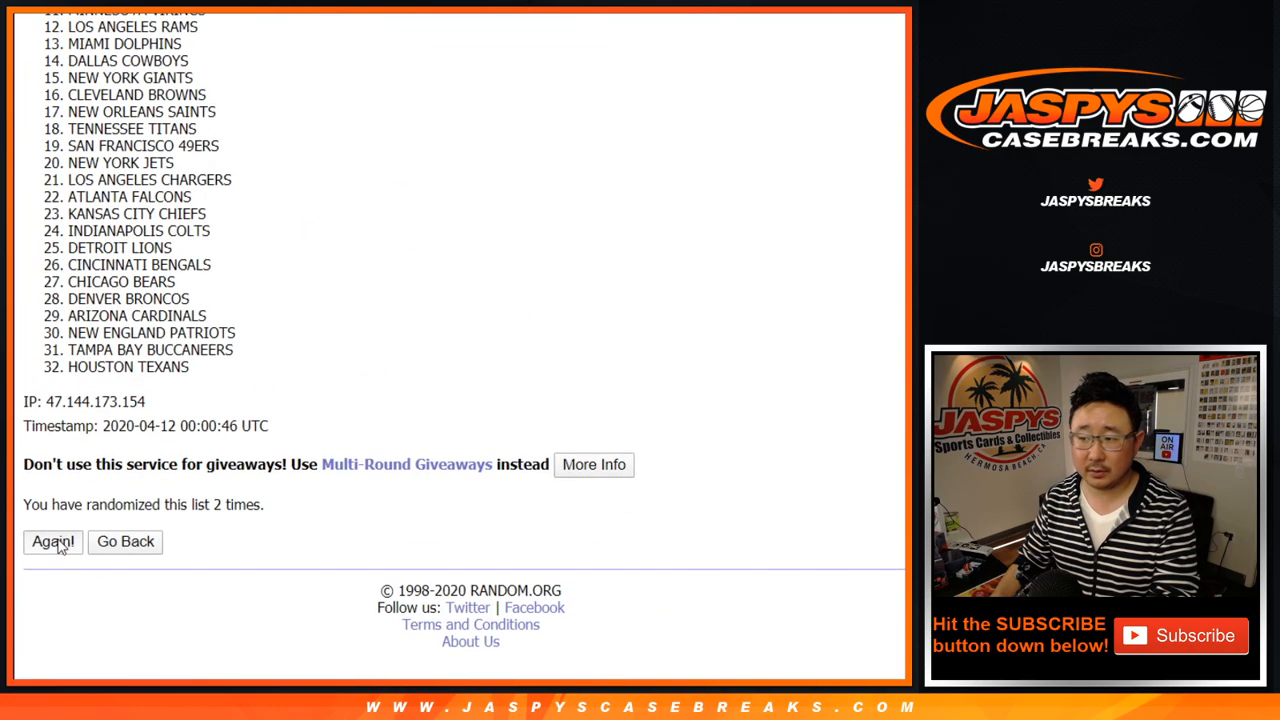
pyautogui.click(52, 540)
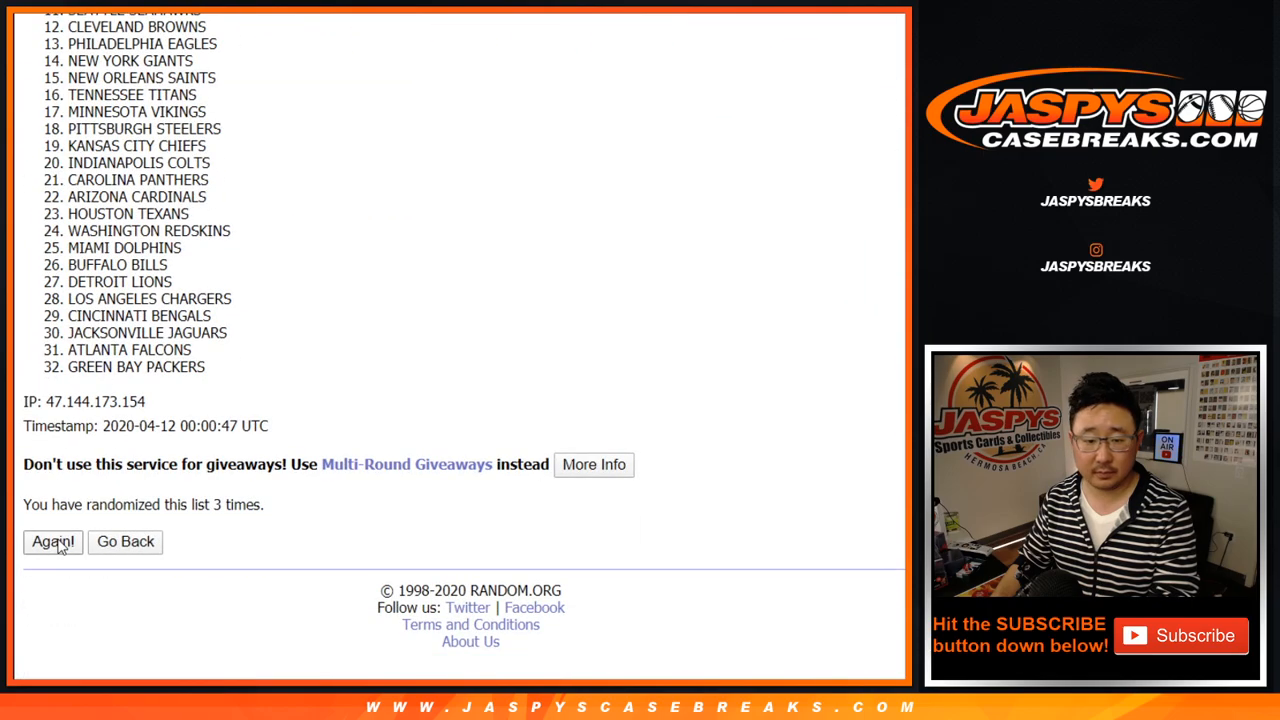
pyautogui.click(52, 540)
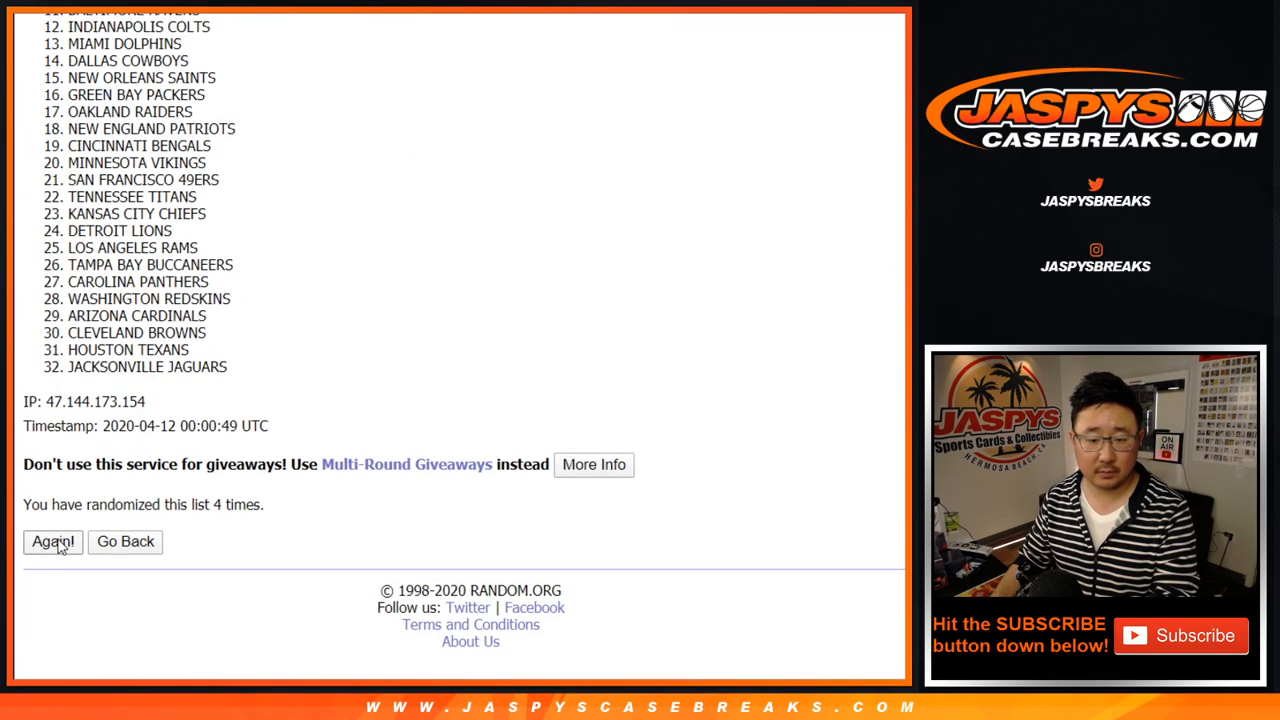
pyautogui.click(52, 540)
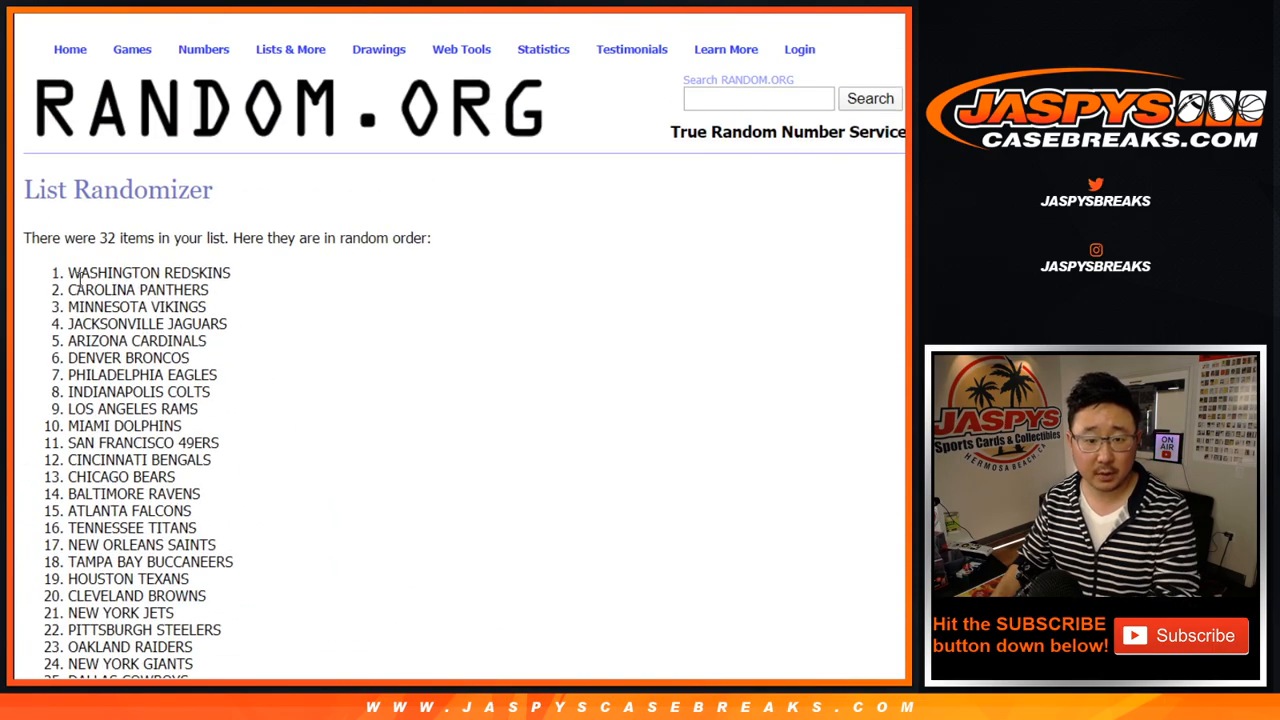
pyautogui.scroll(-3)
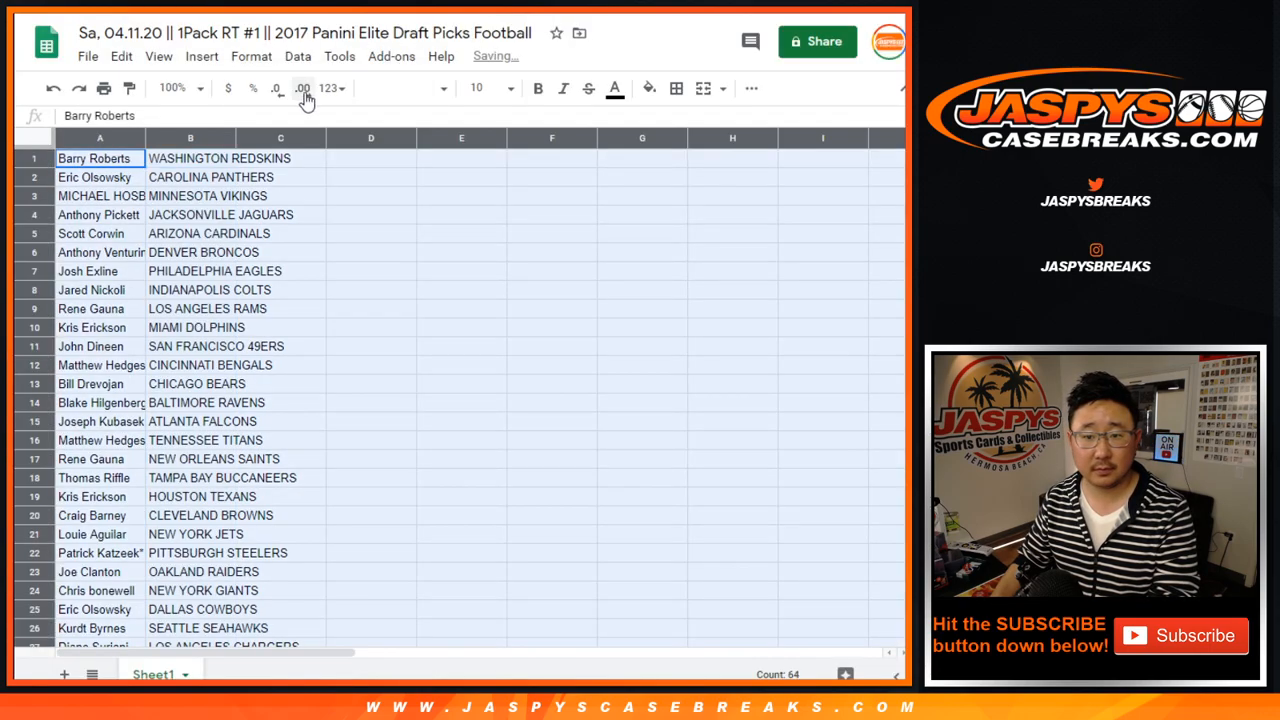
# Make the name–team list size 12 text and enlarge the sheet view to 125%
pyautogui.click(510, 88)
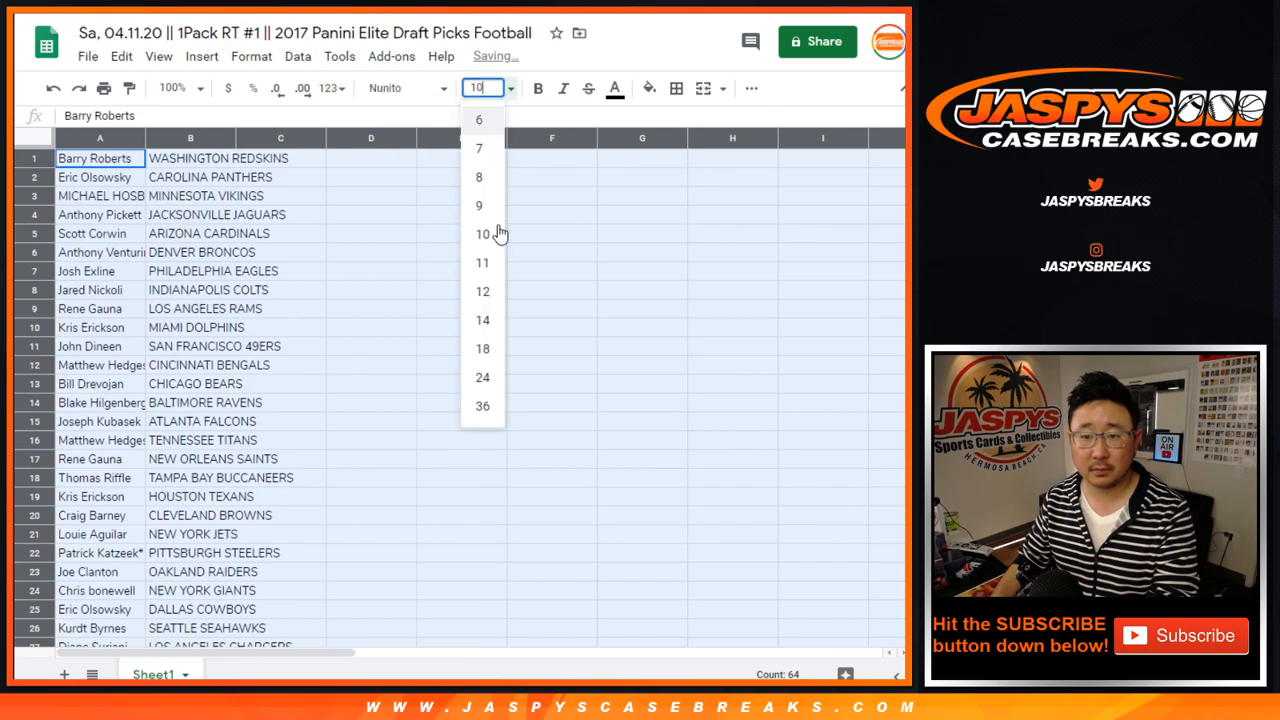
pyautogui.click(482, 292)
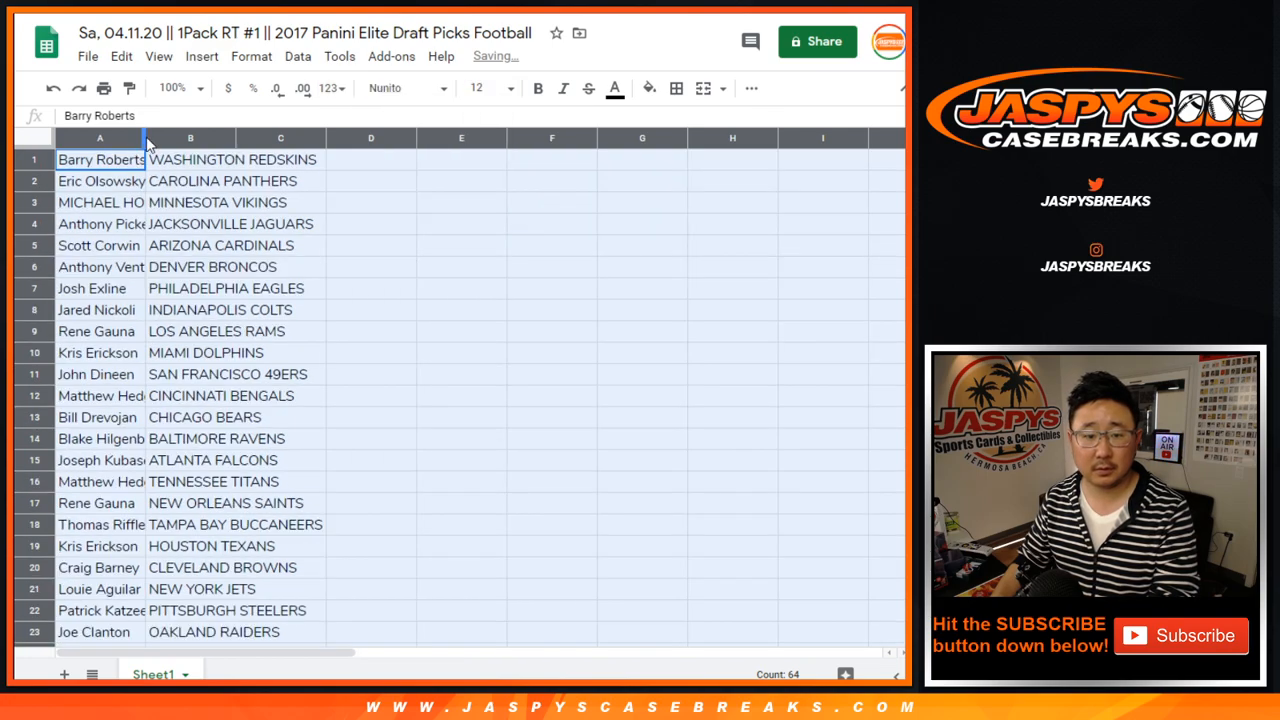
pyautogui.click(176, 88)
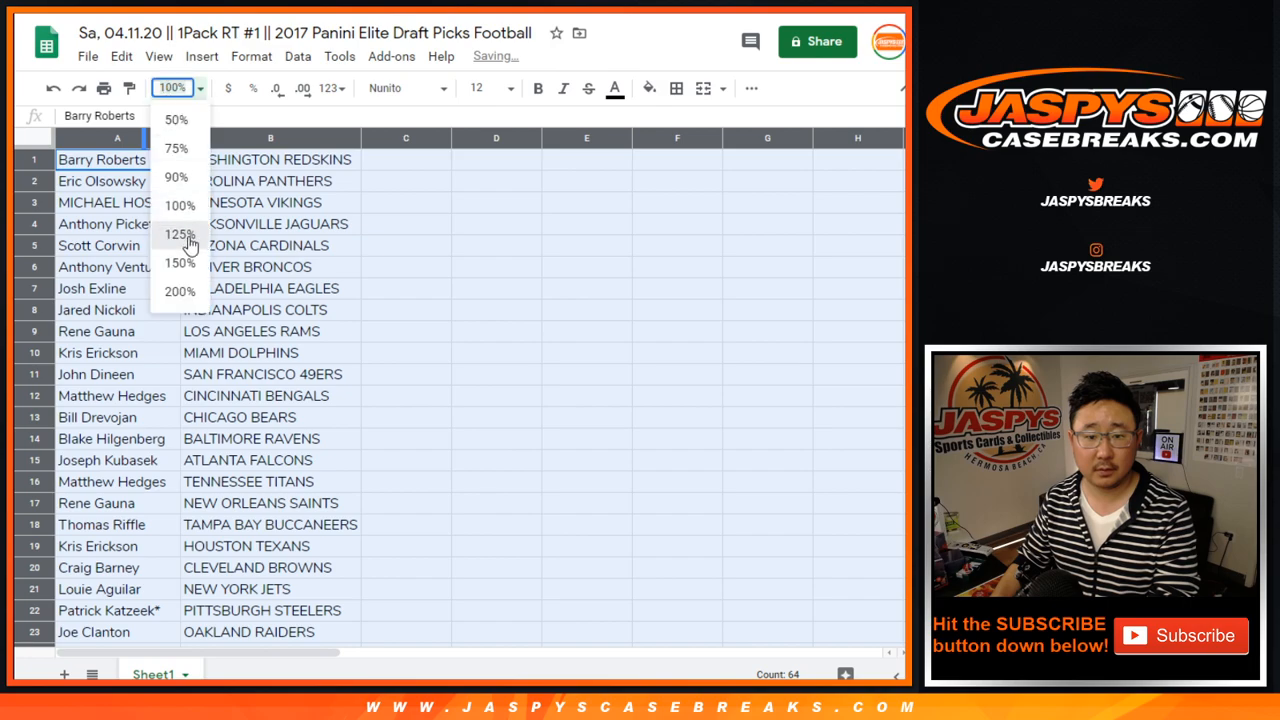
pyautogui.click(178, 234)
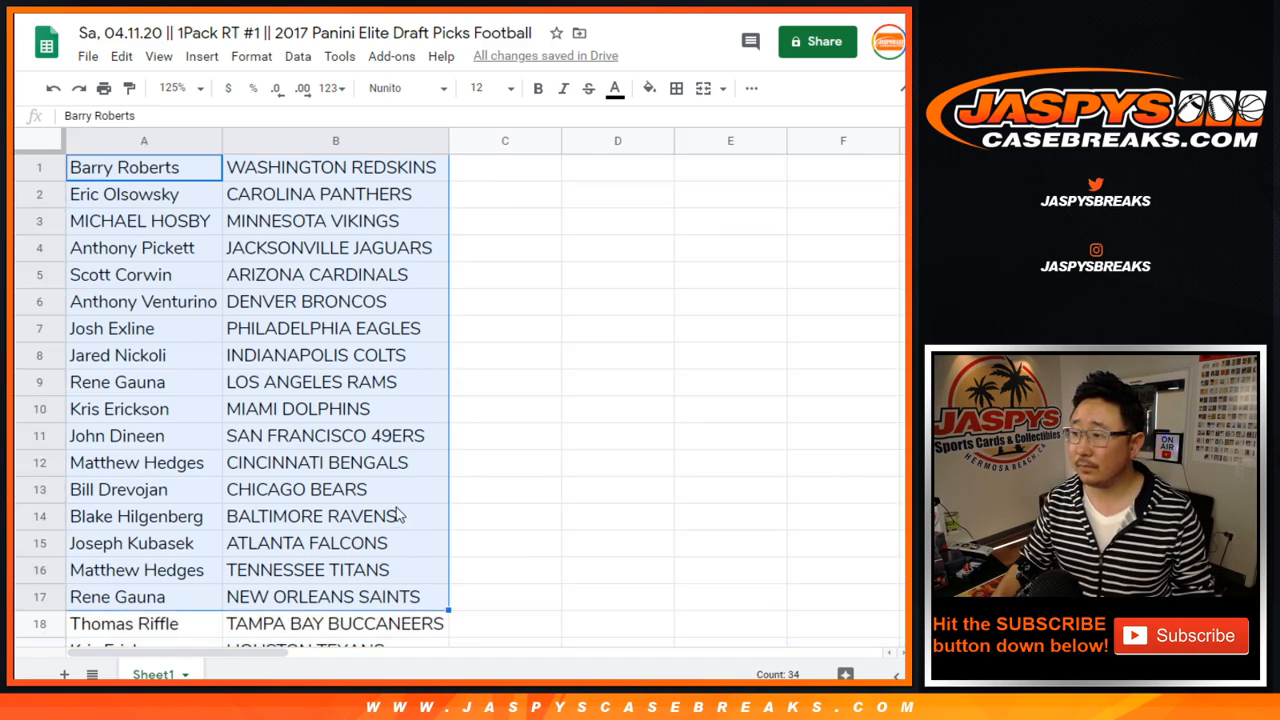
pyautogui.scroll(-3)
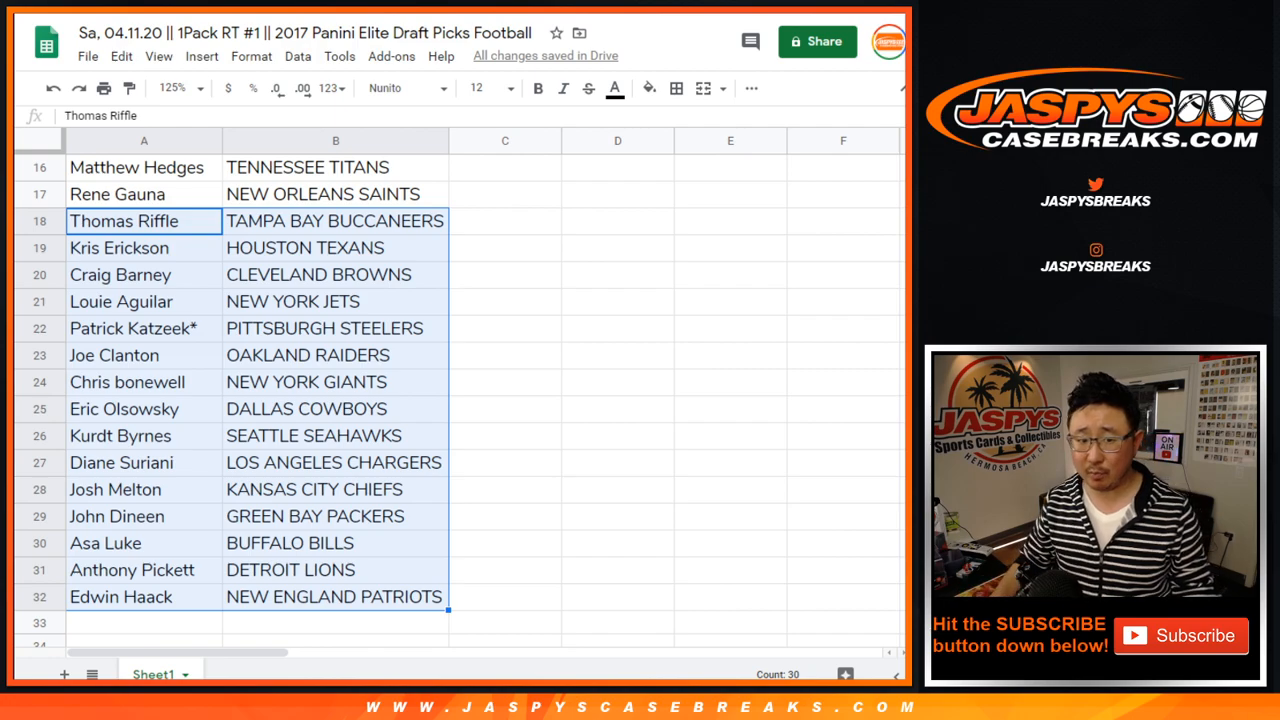
pyautogui.moveTo(368, 494)
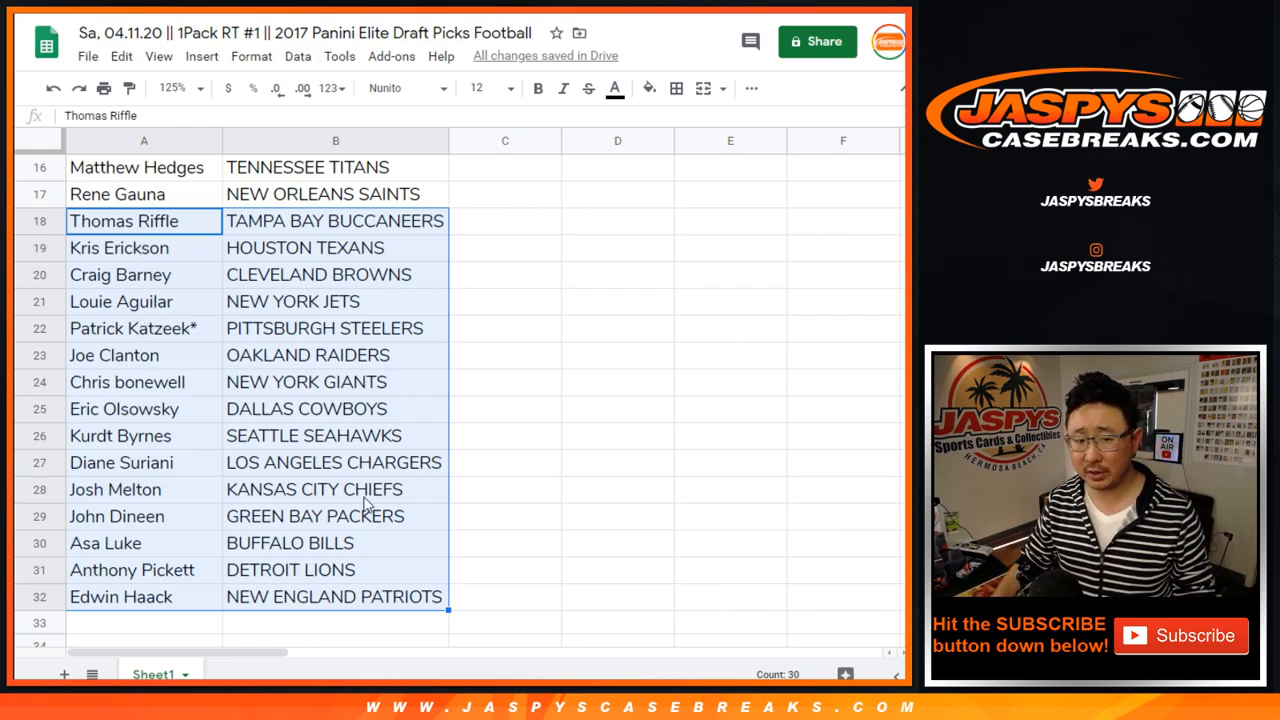
pyautogui.moveTo(36, 320)
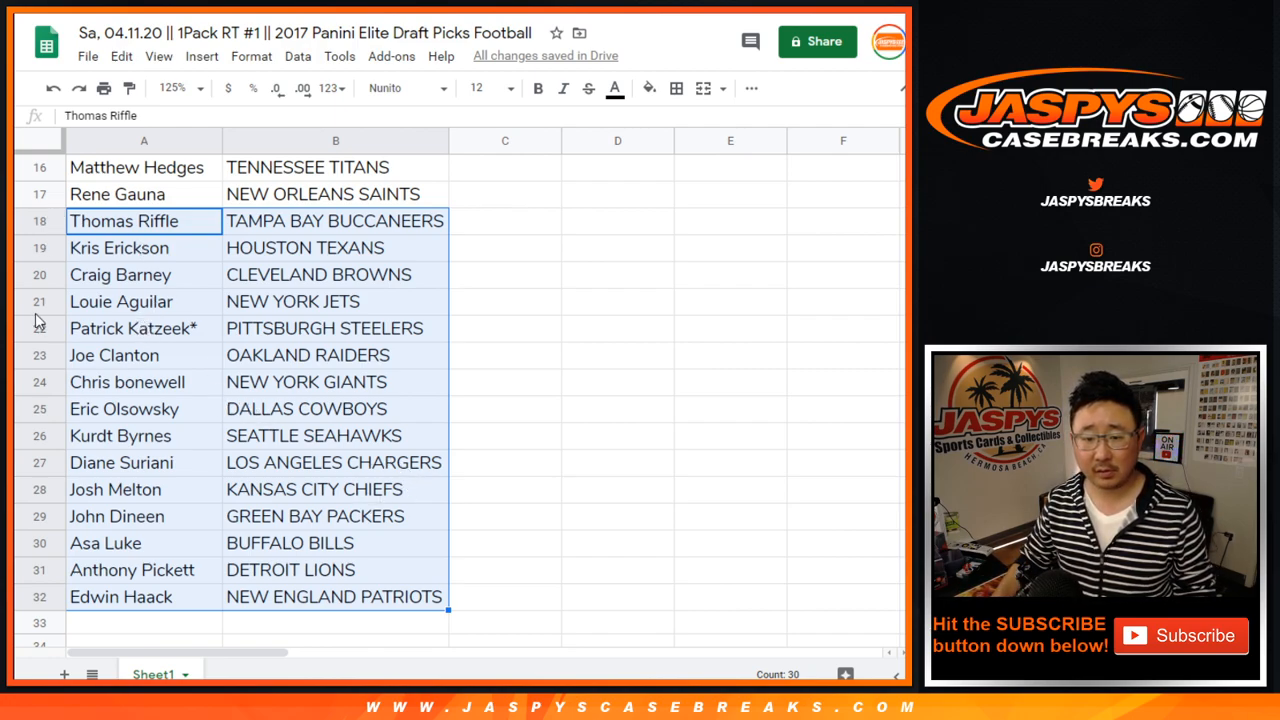
pyautogui.moveTo(32, 316)
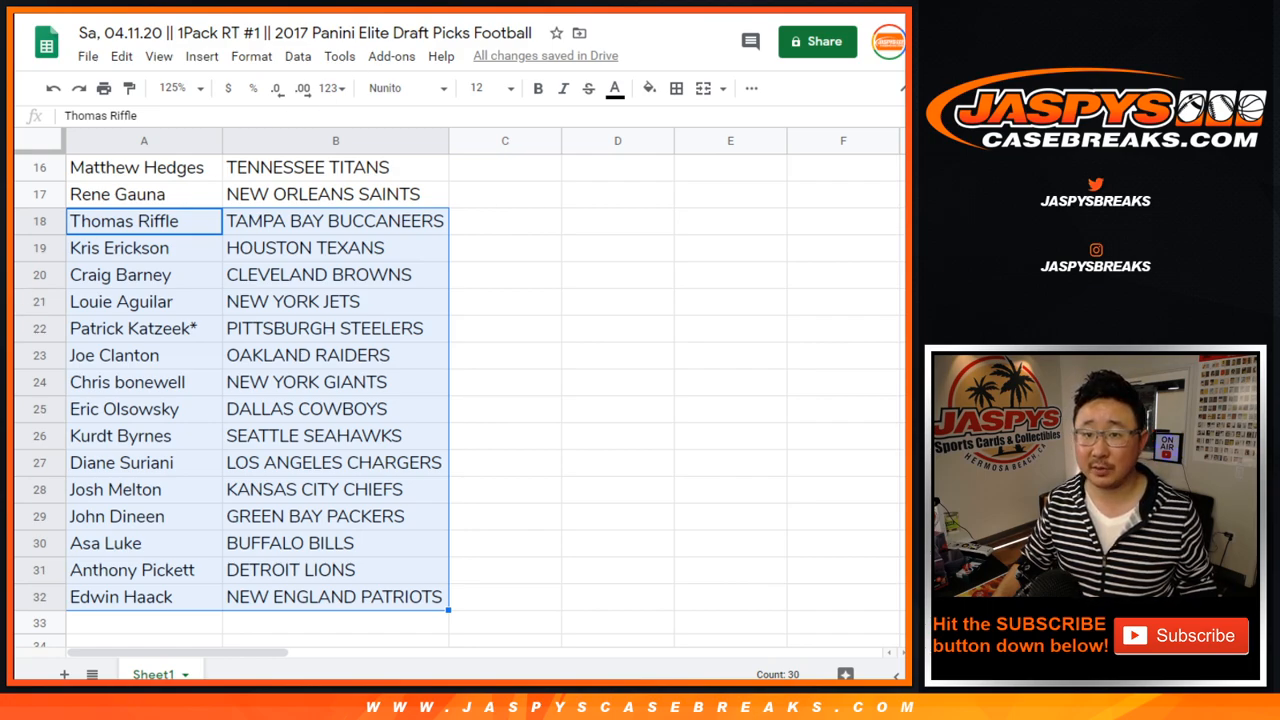
pyautogui.click(336, 274)
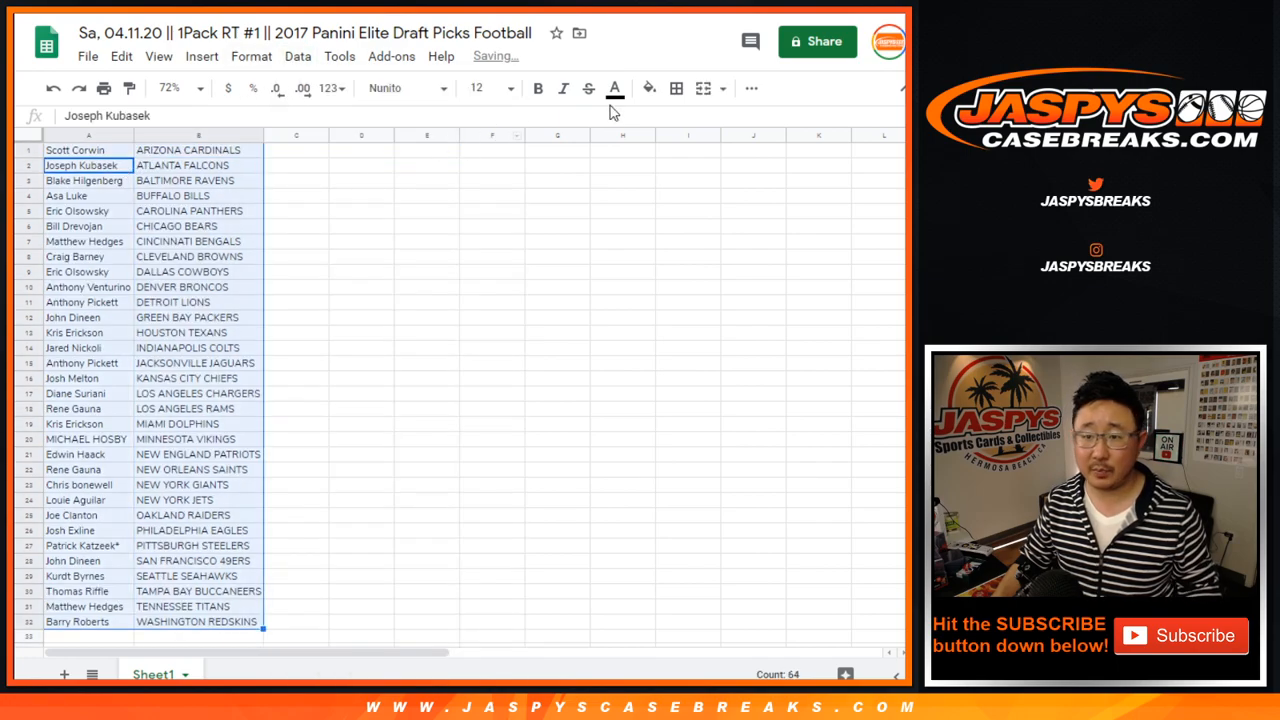
# Apply all borders around the sorted A1:B32 name–team list
pyautogui.click(752, 88)
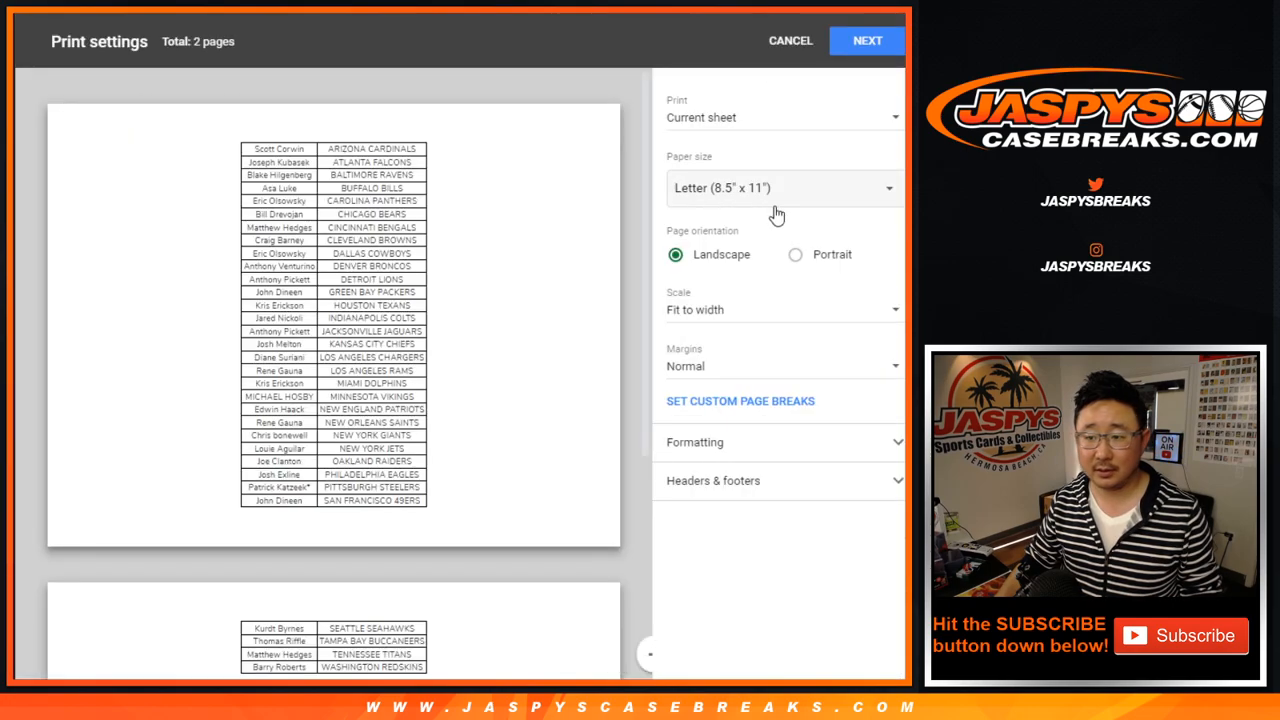
# Switch the page to portrait orientation and send the sheet to the printer
pyautogui.click(796, 254)
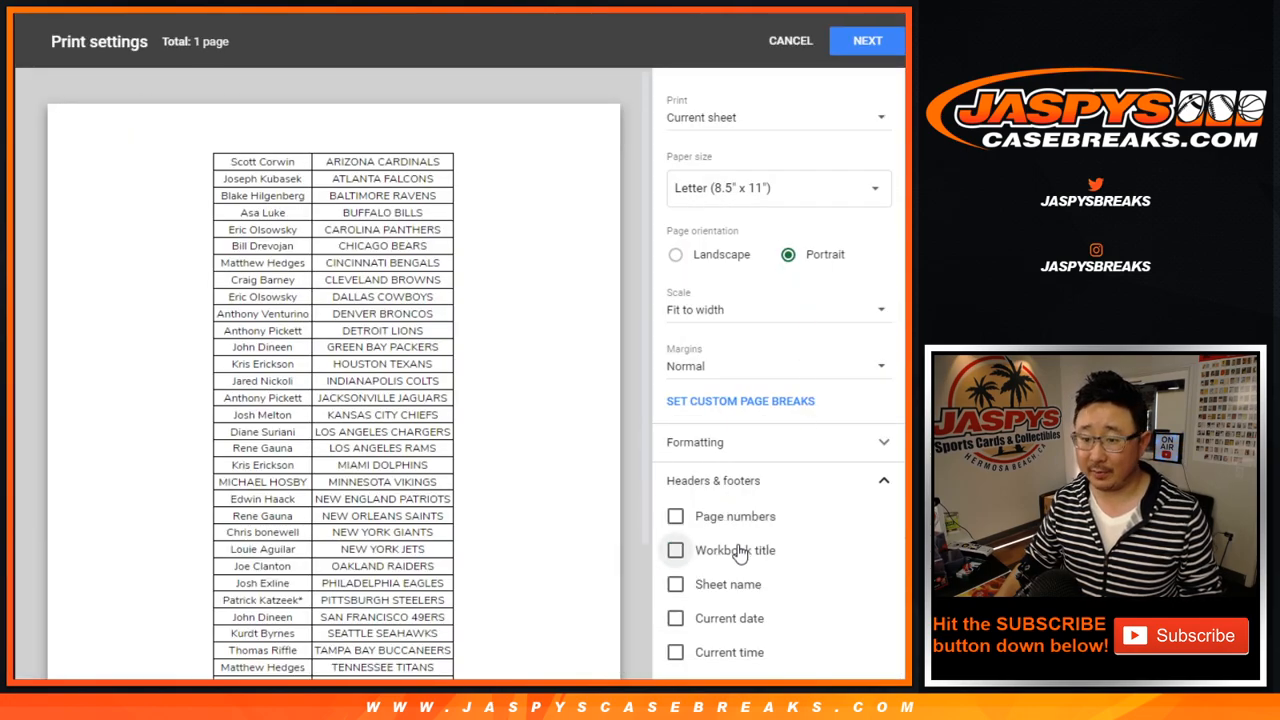
pyautogui.click(788, 40)
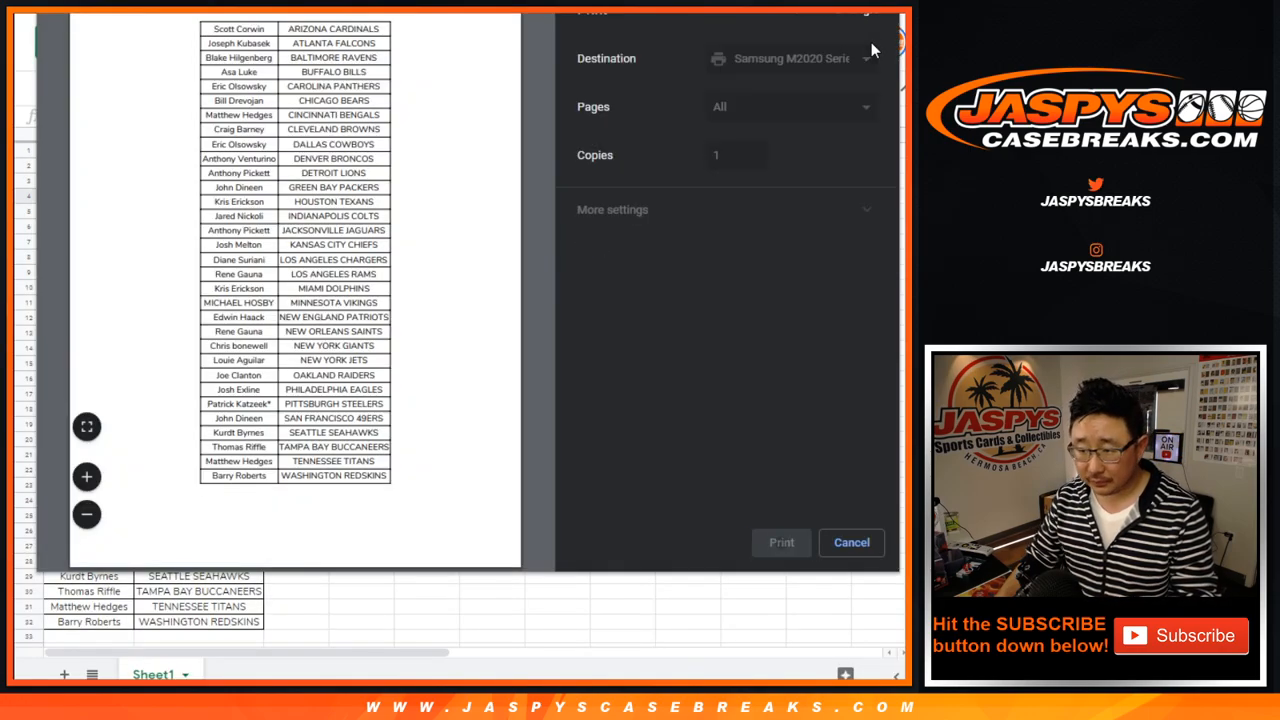
pyautogui.click(852, 542)
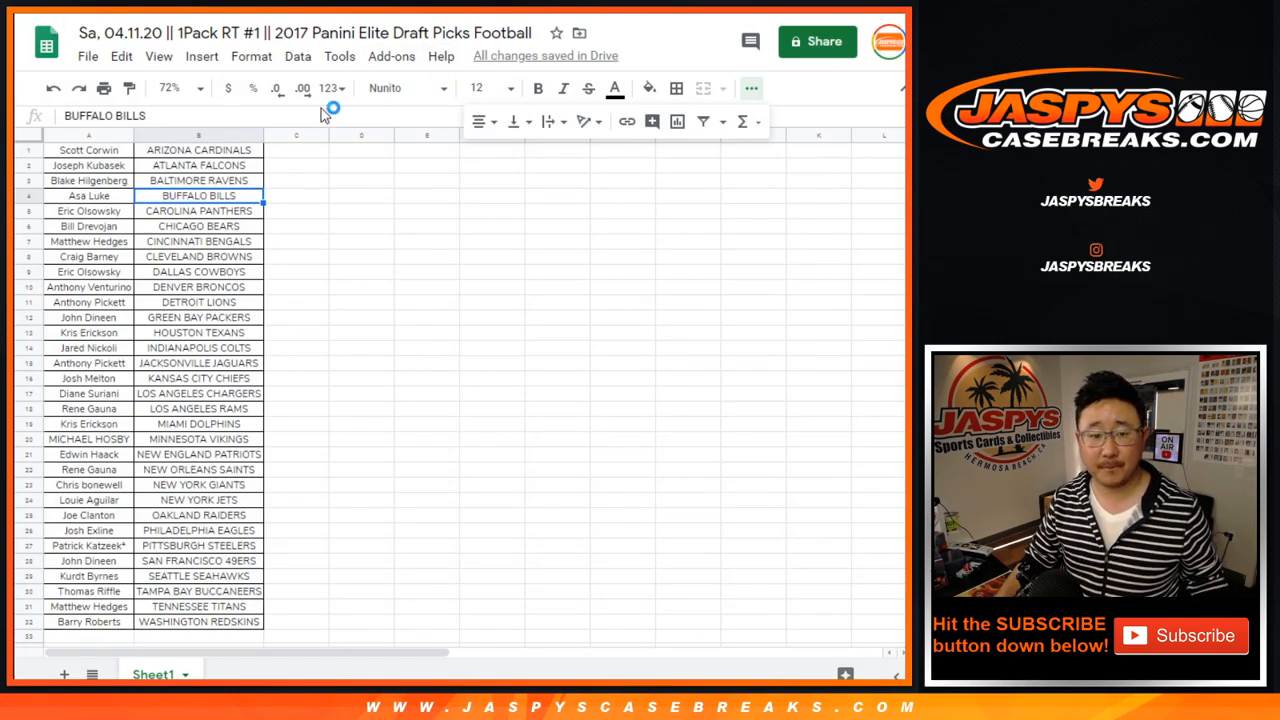